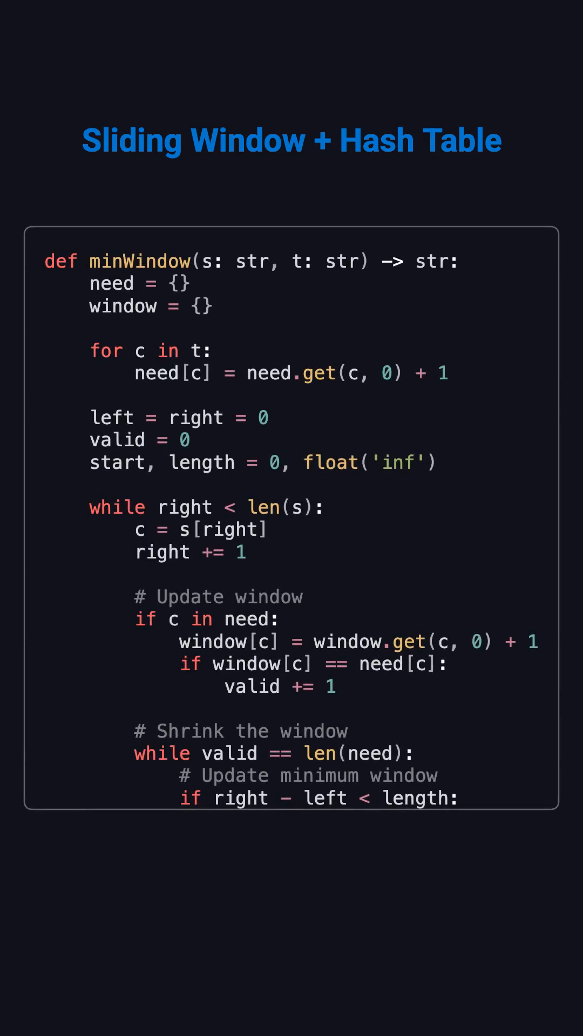
scroll("down", 3)
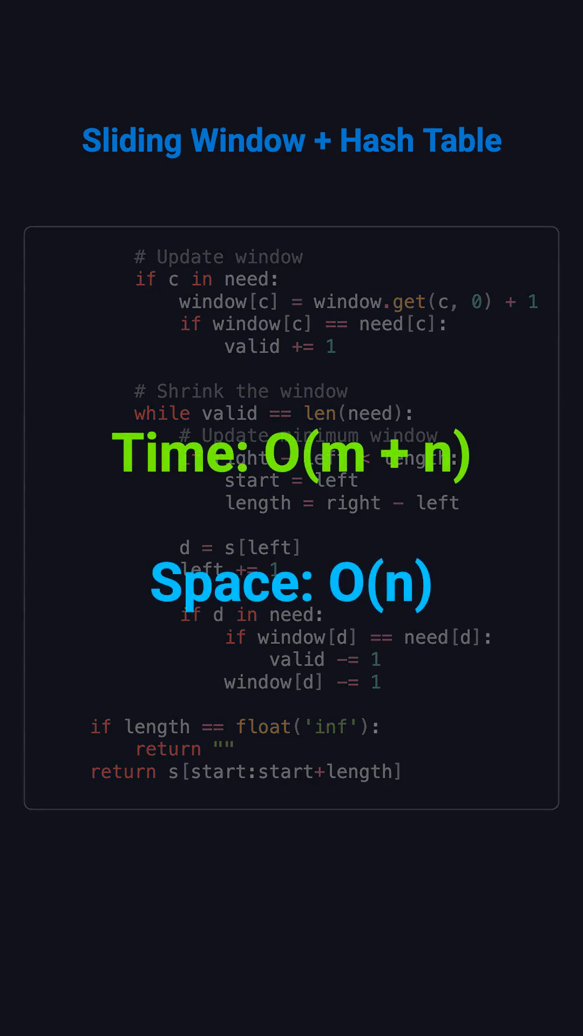